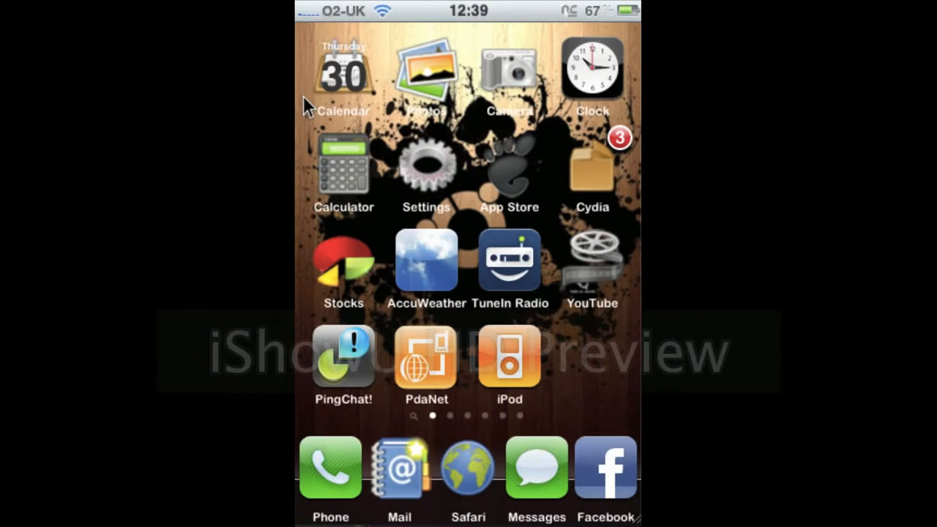
# - Open the Settings app from the Home Screen
pyautogui.click(426, 167)
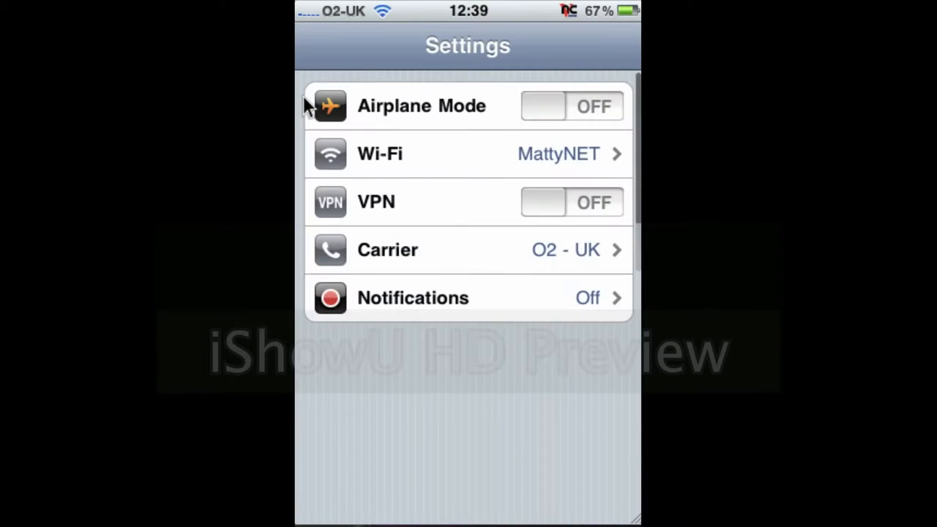
# - Go to Wi-Fi and open the MattyNET network's details
pyautogui.click(468, 154)
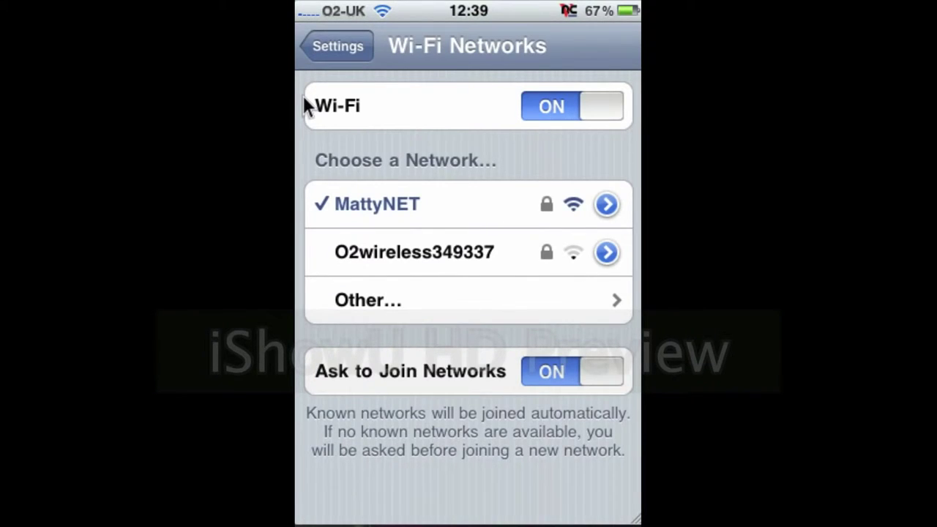
pyautogui.click(606, 204)
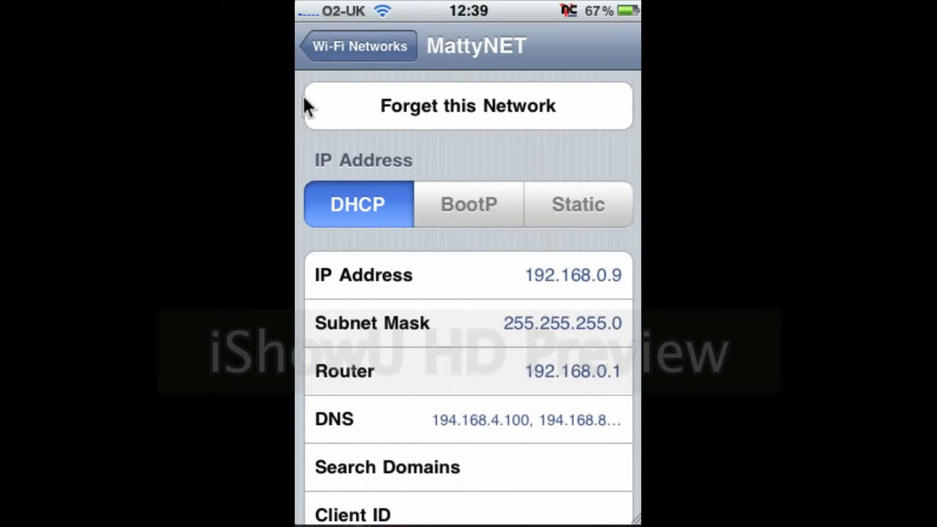
# - Switch MattyNET to Static with IP 192.168.0.154, mask 255.255.255.0, router 192.158.0.1
pyautogui.click(577, 204)
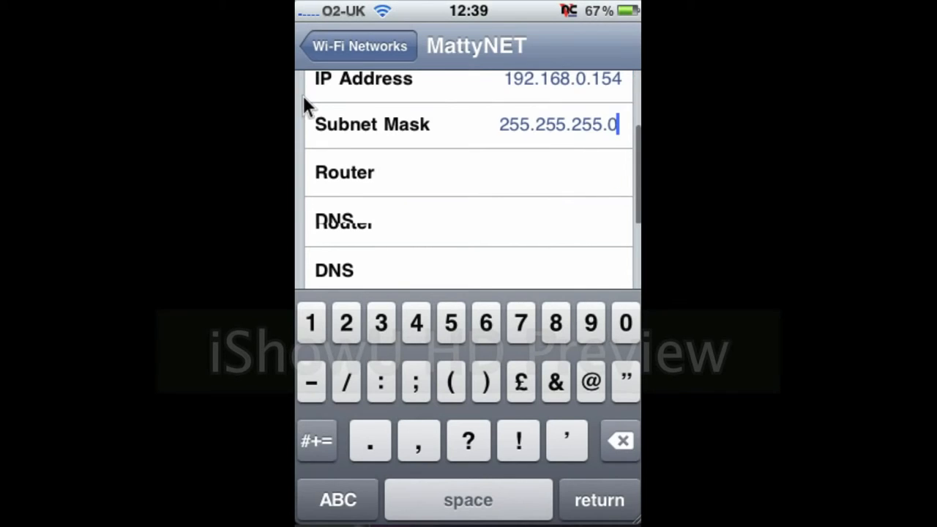
pyautogui.click(451, 323)
pyautogui.write('192.158.0.1')
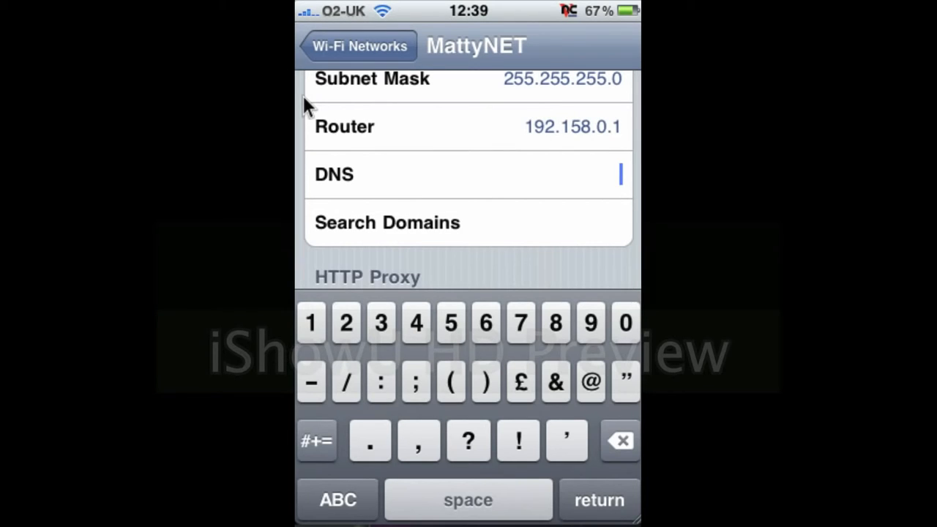
# - Enter the OpenDNS server 208.67.222.222 as MattyNET's DNS
pyautogui.write('208')
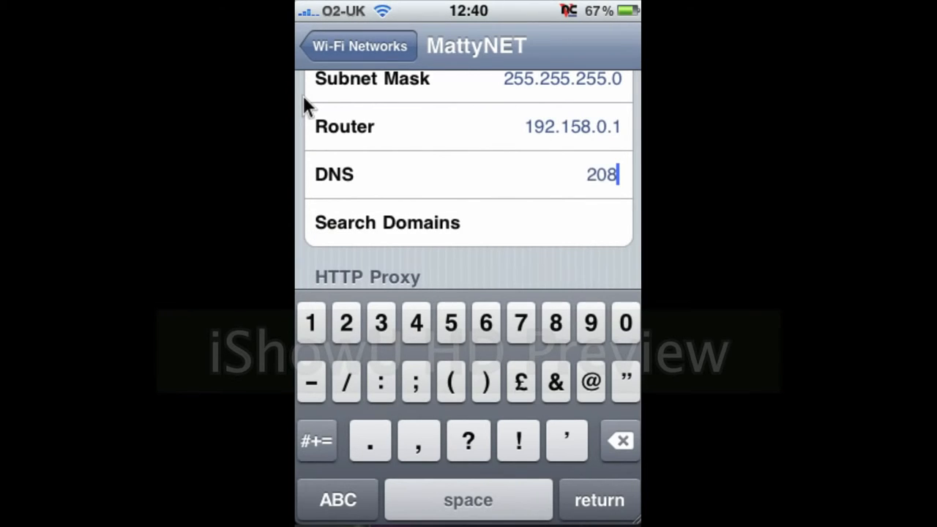
pyautogui.click(346, 323)
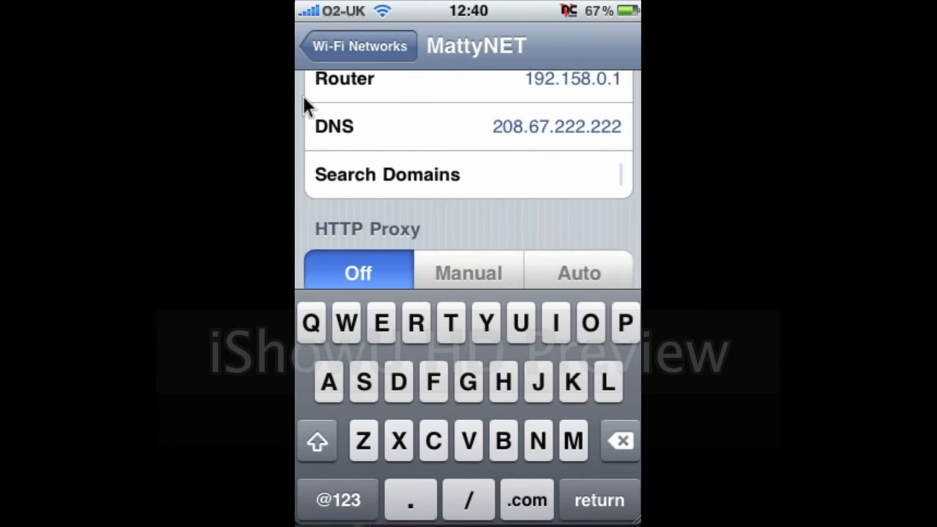
pyautogui.click(575, 442)
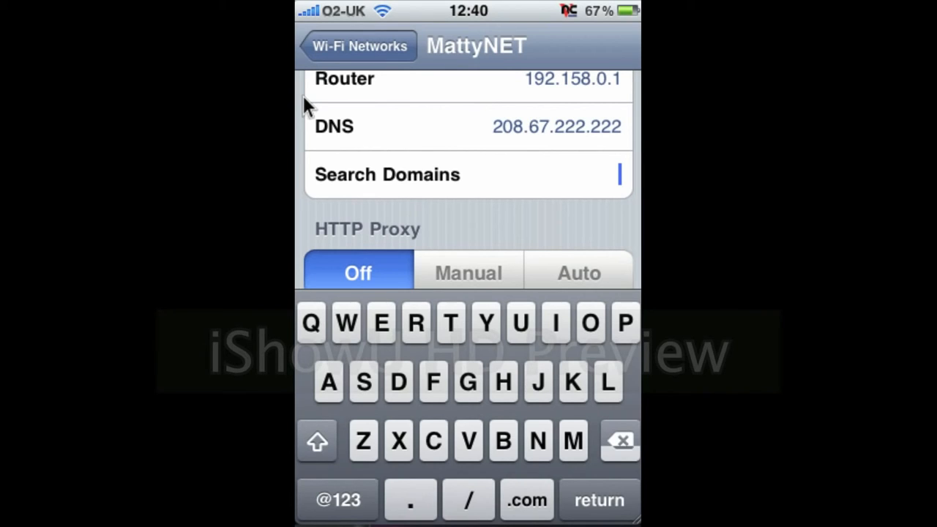
# - Type 'cable.virginmedia' into MattyNET's Search Domains field
pyautogui.write('cable.v')
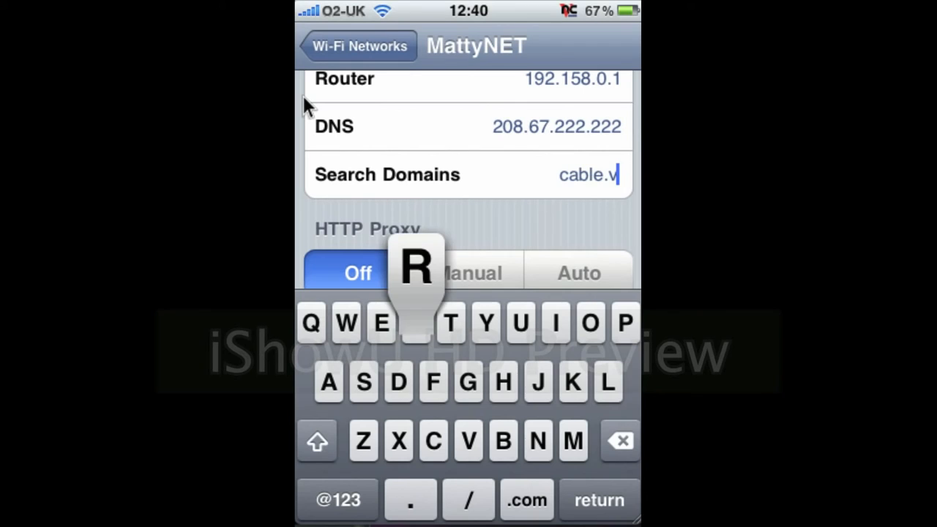
pyautogui.write('irginmedia')
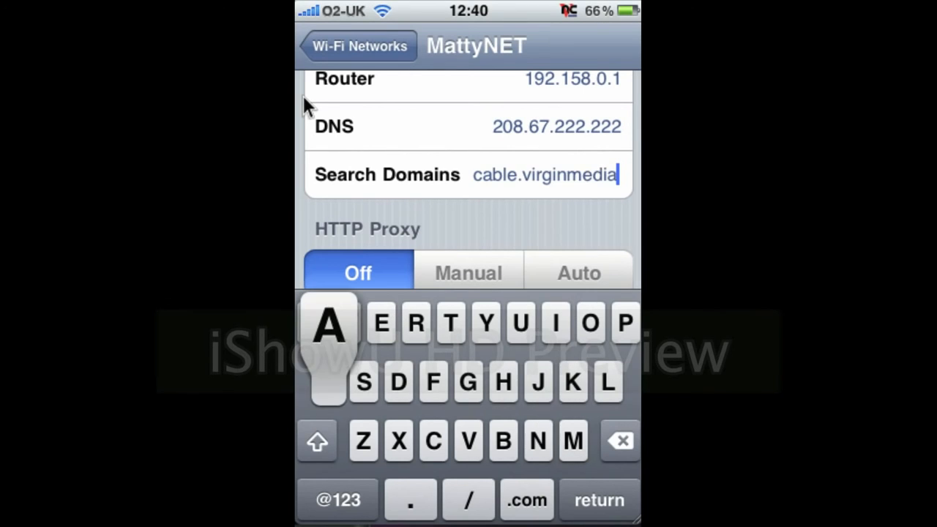